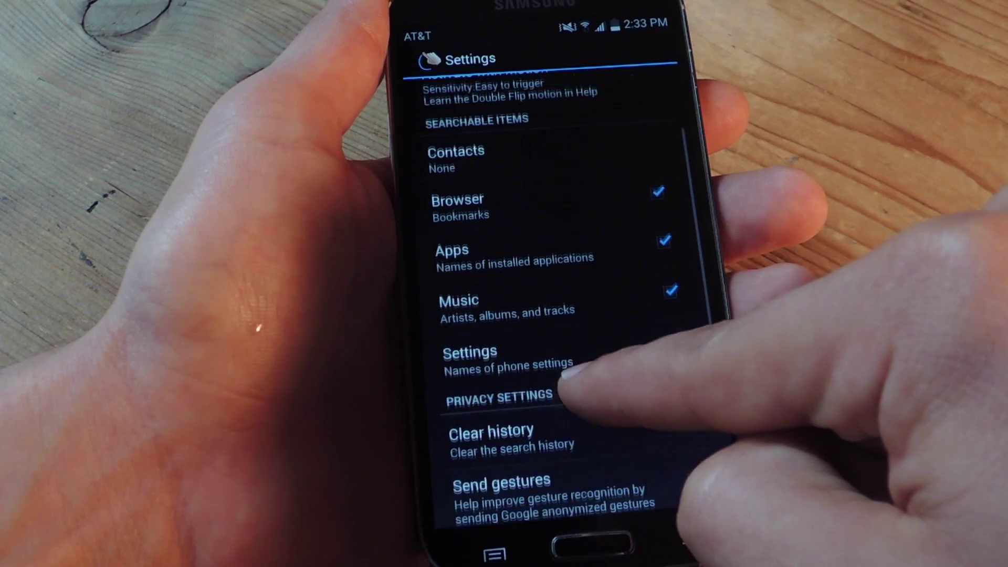
scroll(down, 3)
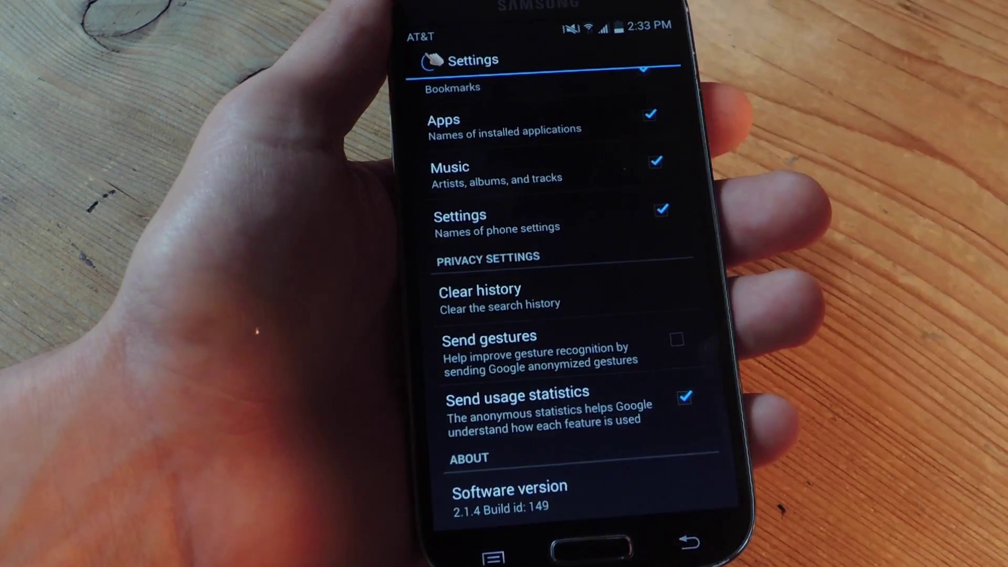